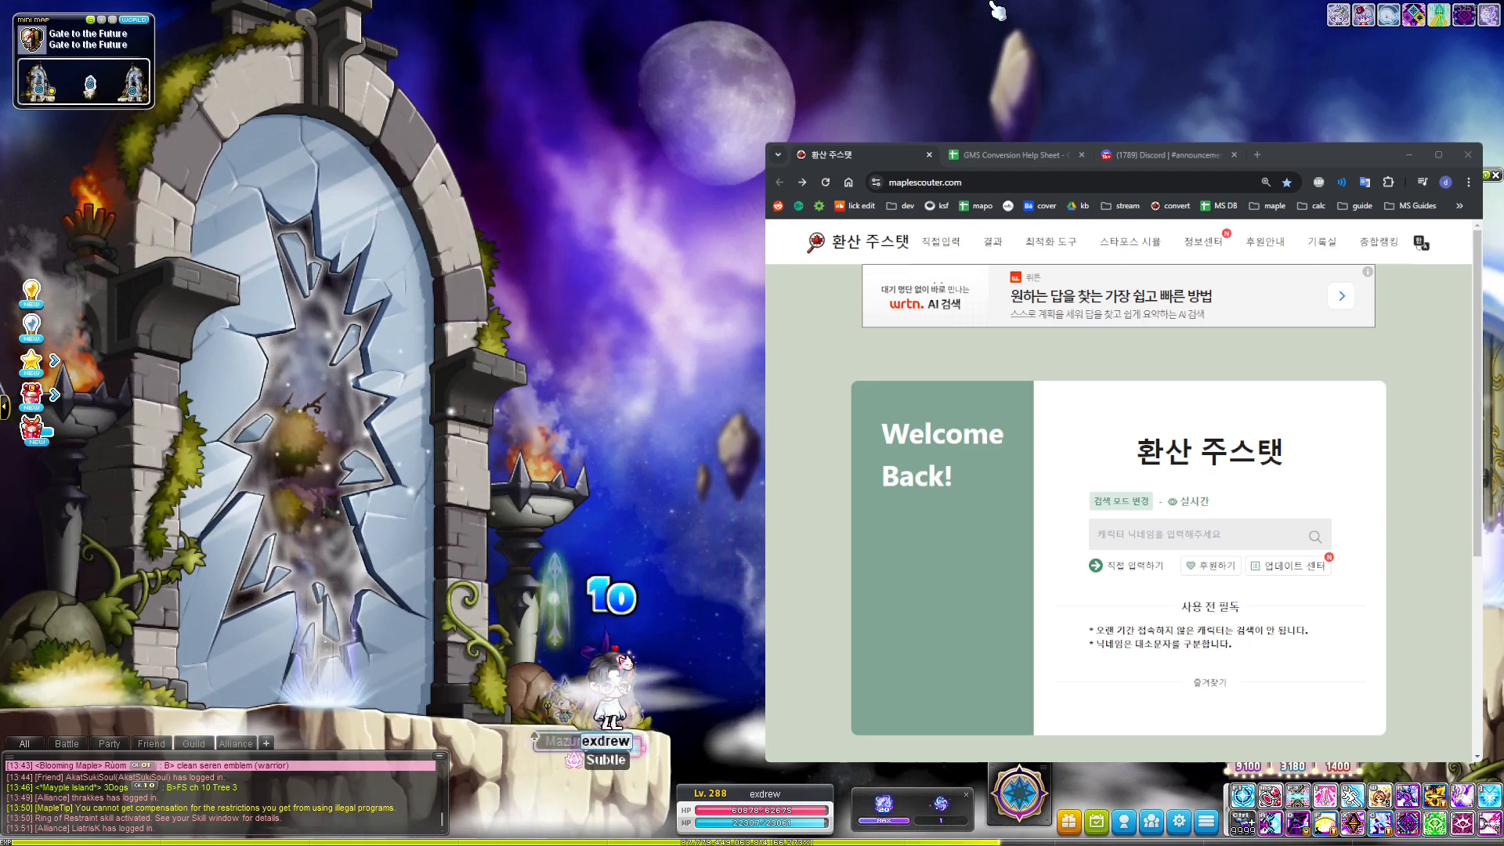
Check the General Errors + Fixes sheet, then open MapleScouter's manual input page and stat calculator.
{"action": "left_click", "coordinate": [1007, 154]}
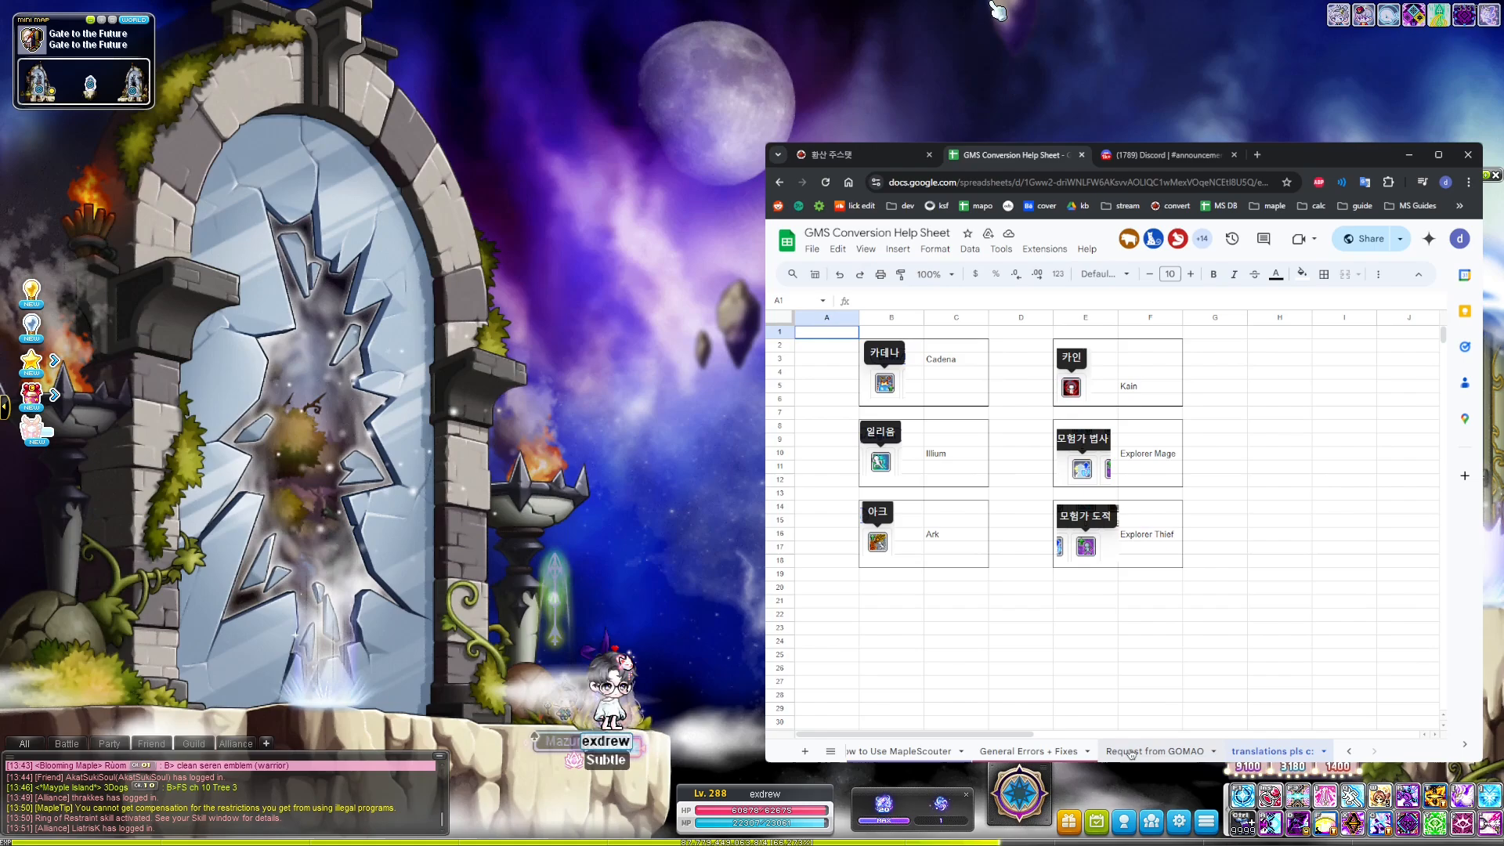
{"action": "left_click", "coordinate": [1029, 751]}
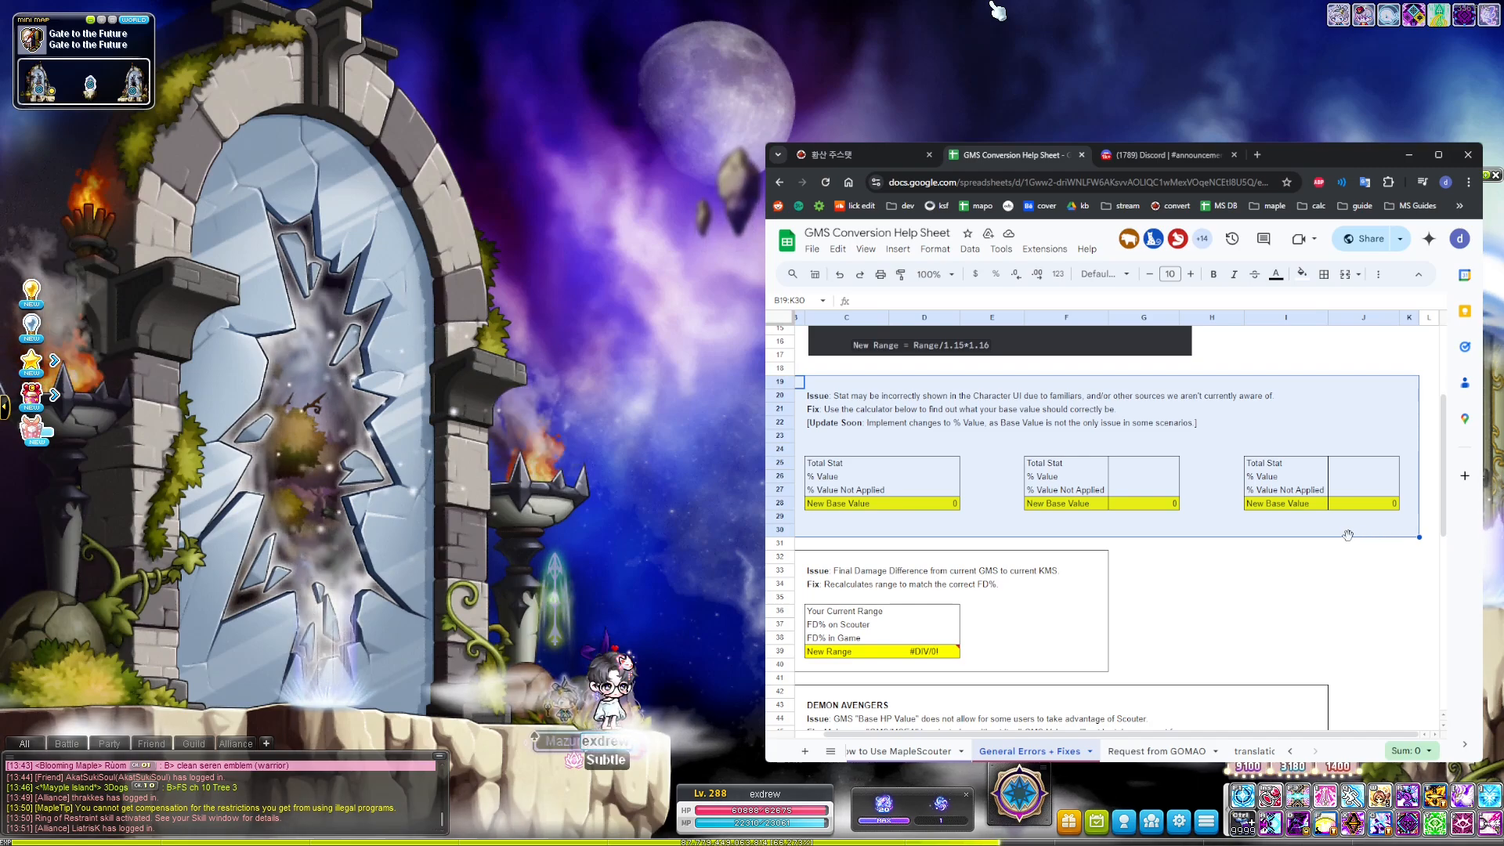
{"action": "left_click", "coordinate": [825, 154]}
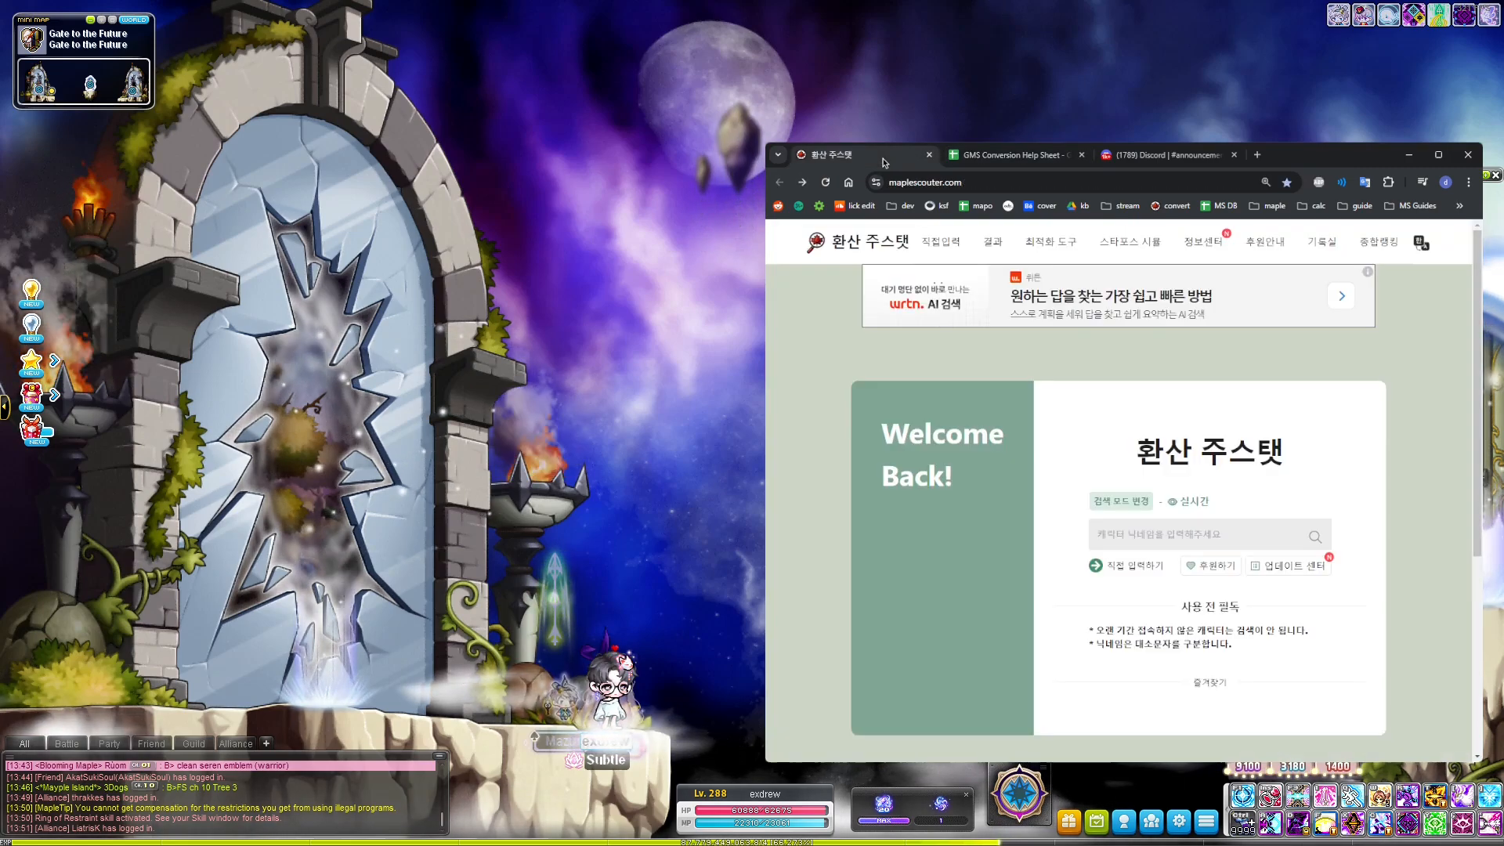
{"action": "left_click", "coordinate": [1128, 564]}
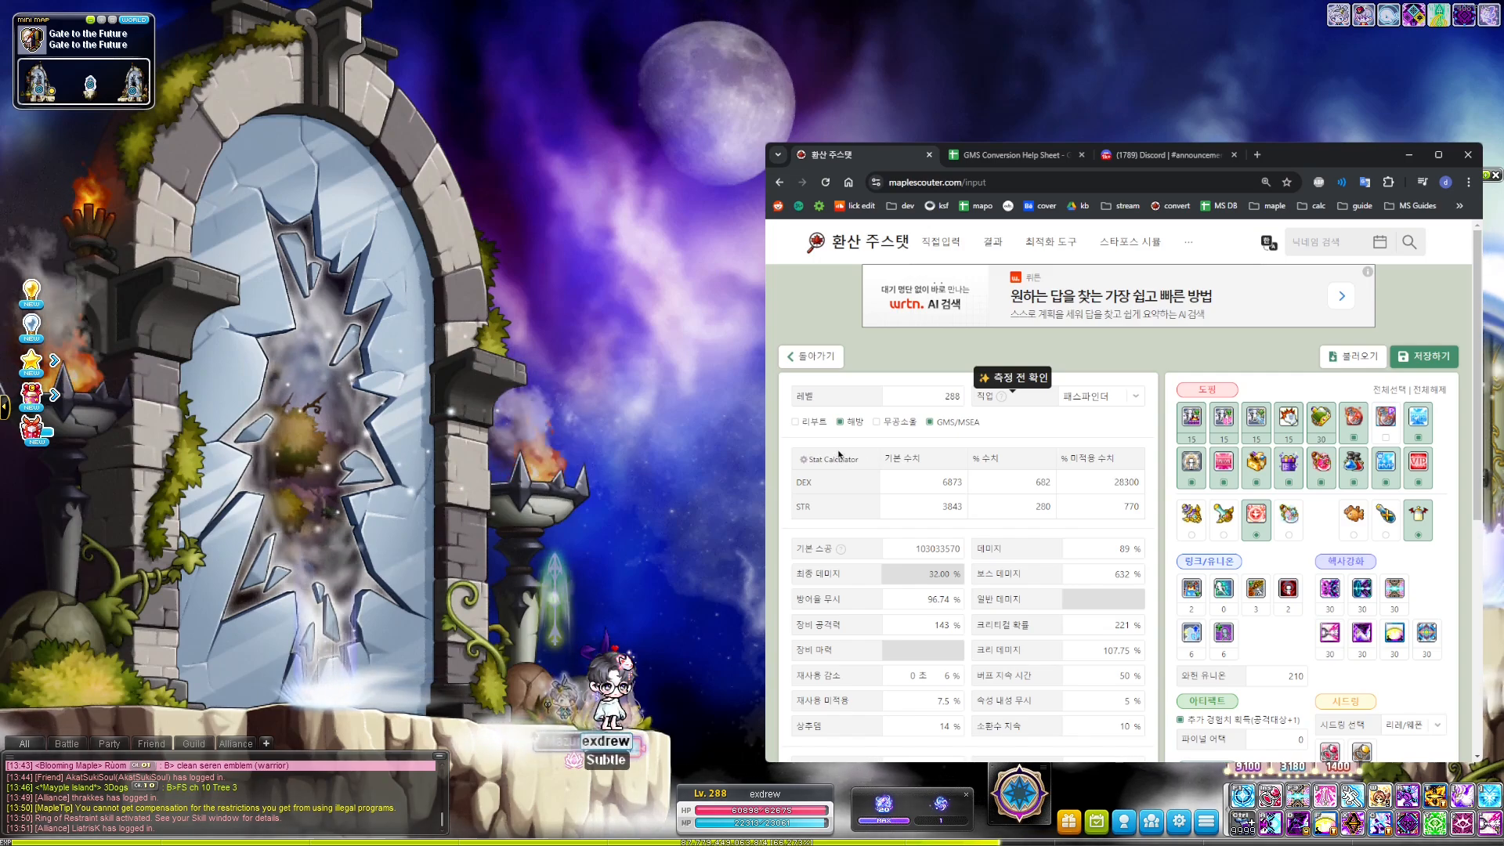
{"action": "left_click", "coordinate": [837, 457]}
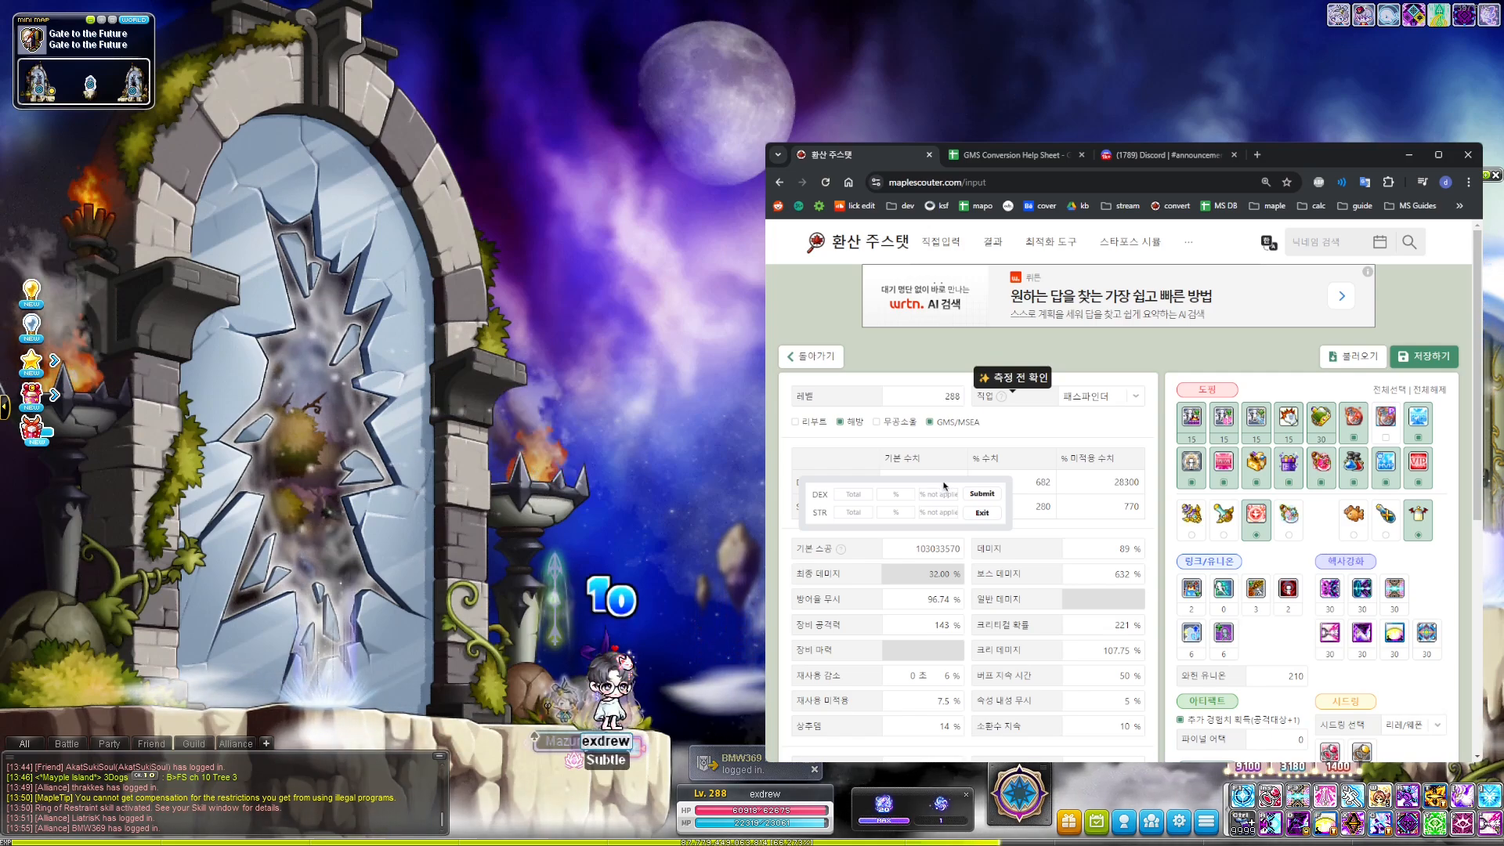
Switch to the GMS Conversion Help Sheet tab to view its Requirements sheet.
{"action": "left_click", "coordinate": [1007, 154]}
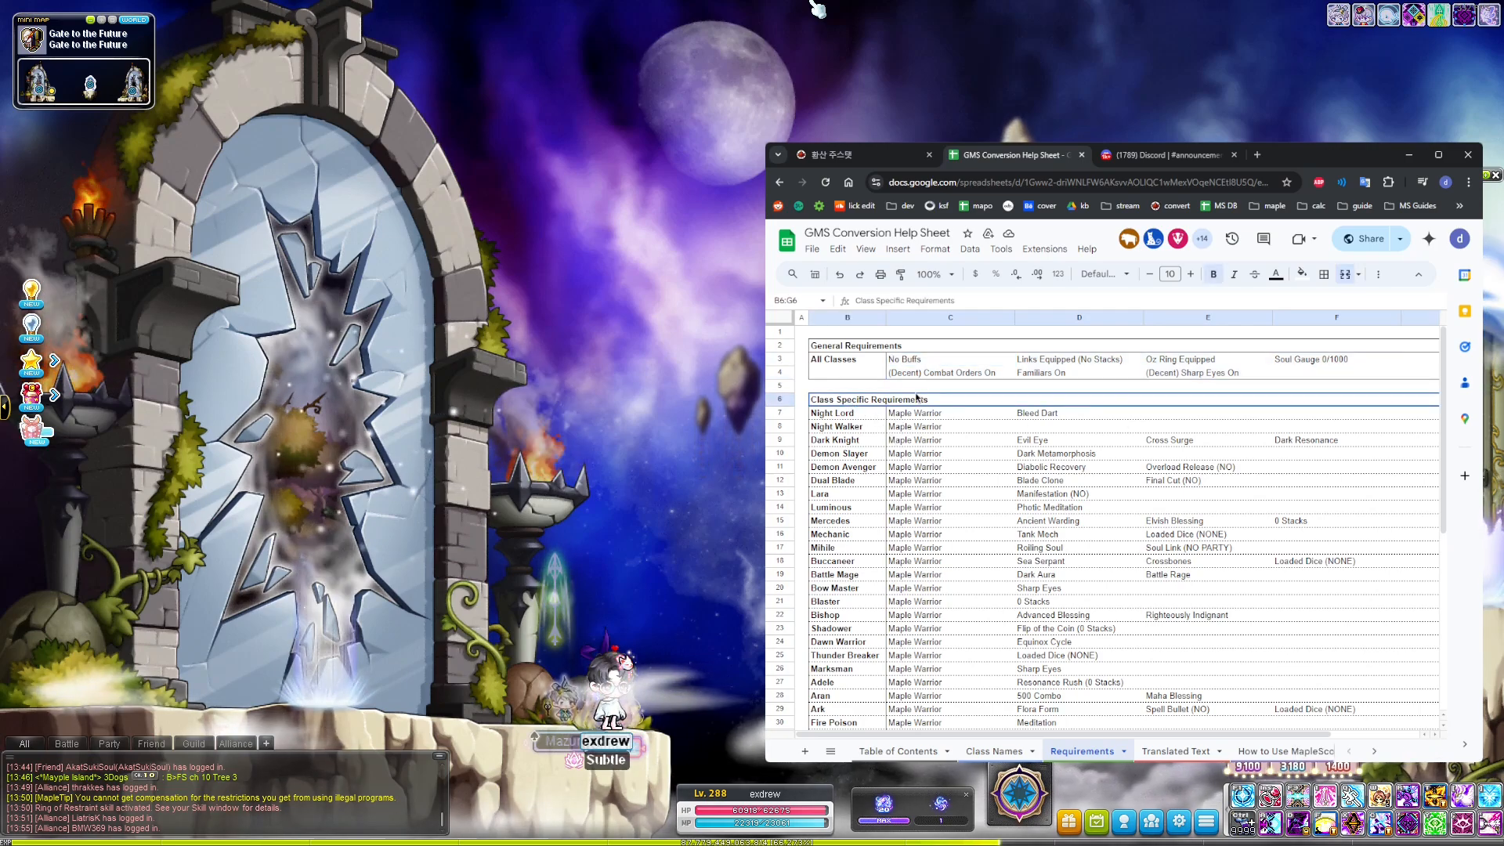
Return to the maplescouter.com tab with the stat calculator popup.
{"action": "left_click", "coordinate": [827, 154]}
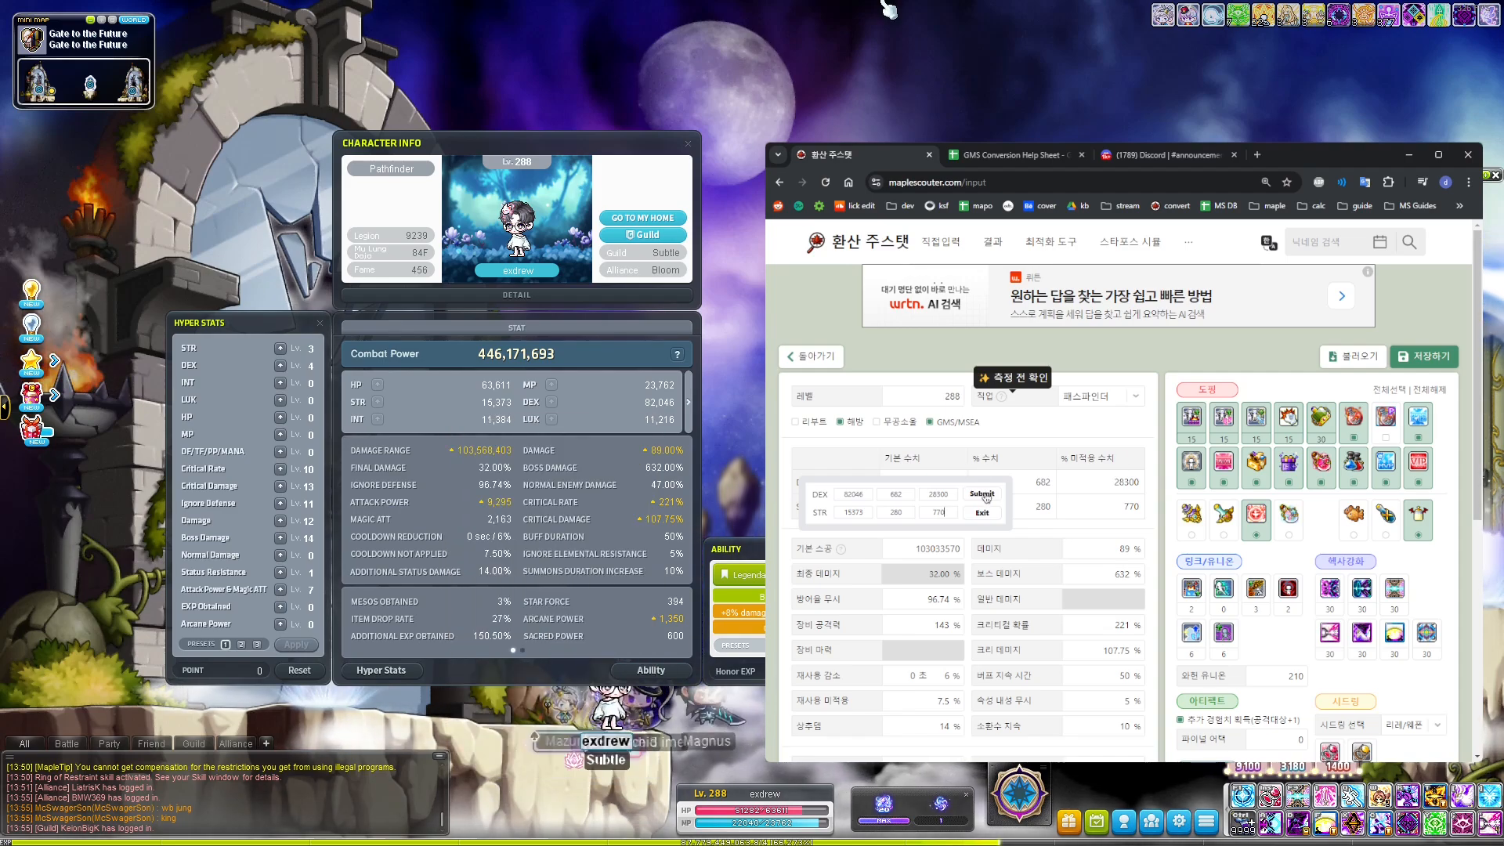
Submit the DEX and STR totals in the stat calculator for conversion.
{"action": "left_click", "coordinate": [980, 493]}
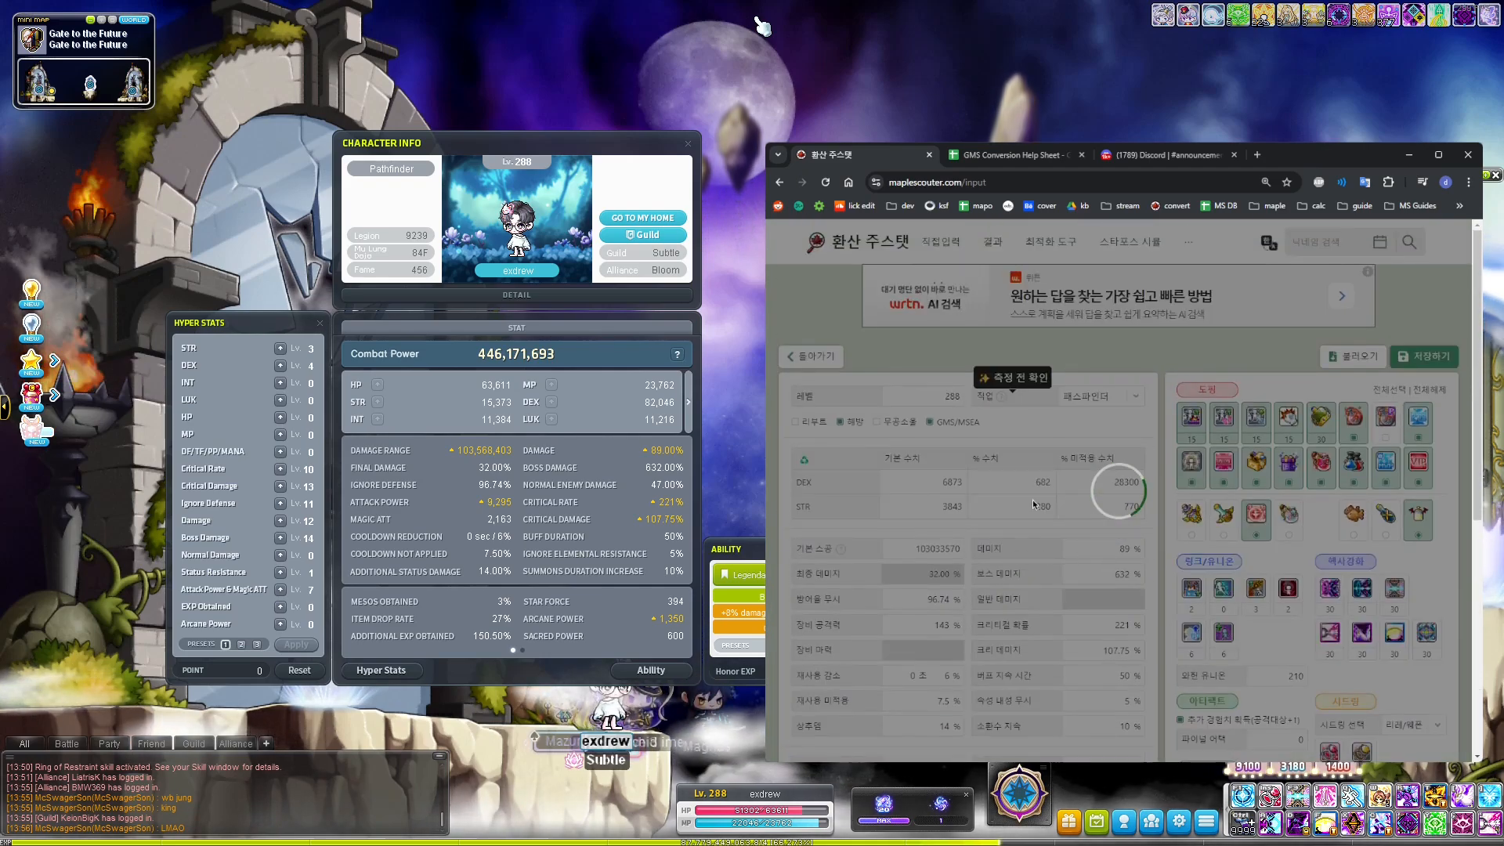
{"action": "left_click", "coordinate": [1012, 377]}
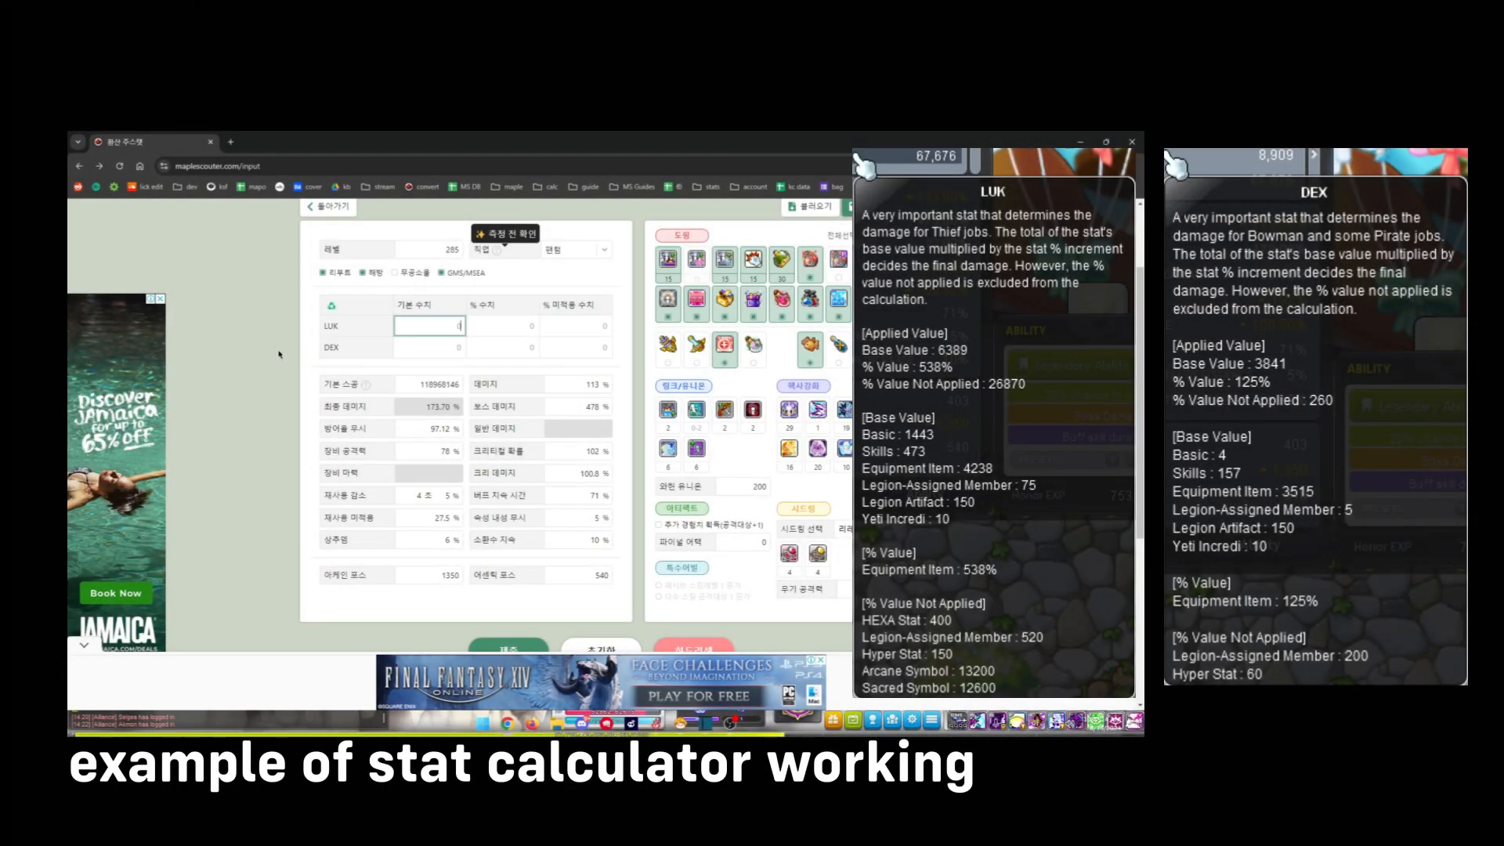
Enter LUK and DEX values 634, 2681, 3841, 125 and 260, then dismiss the input error.
{"action": "type", "text": "634"}
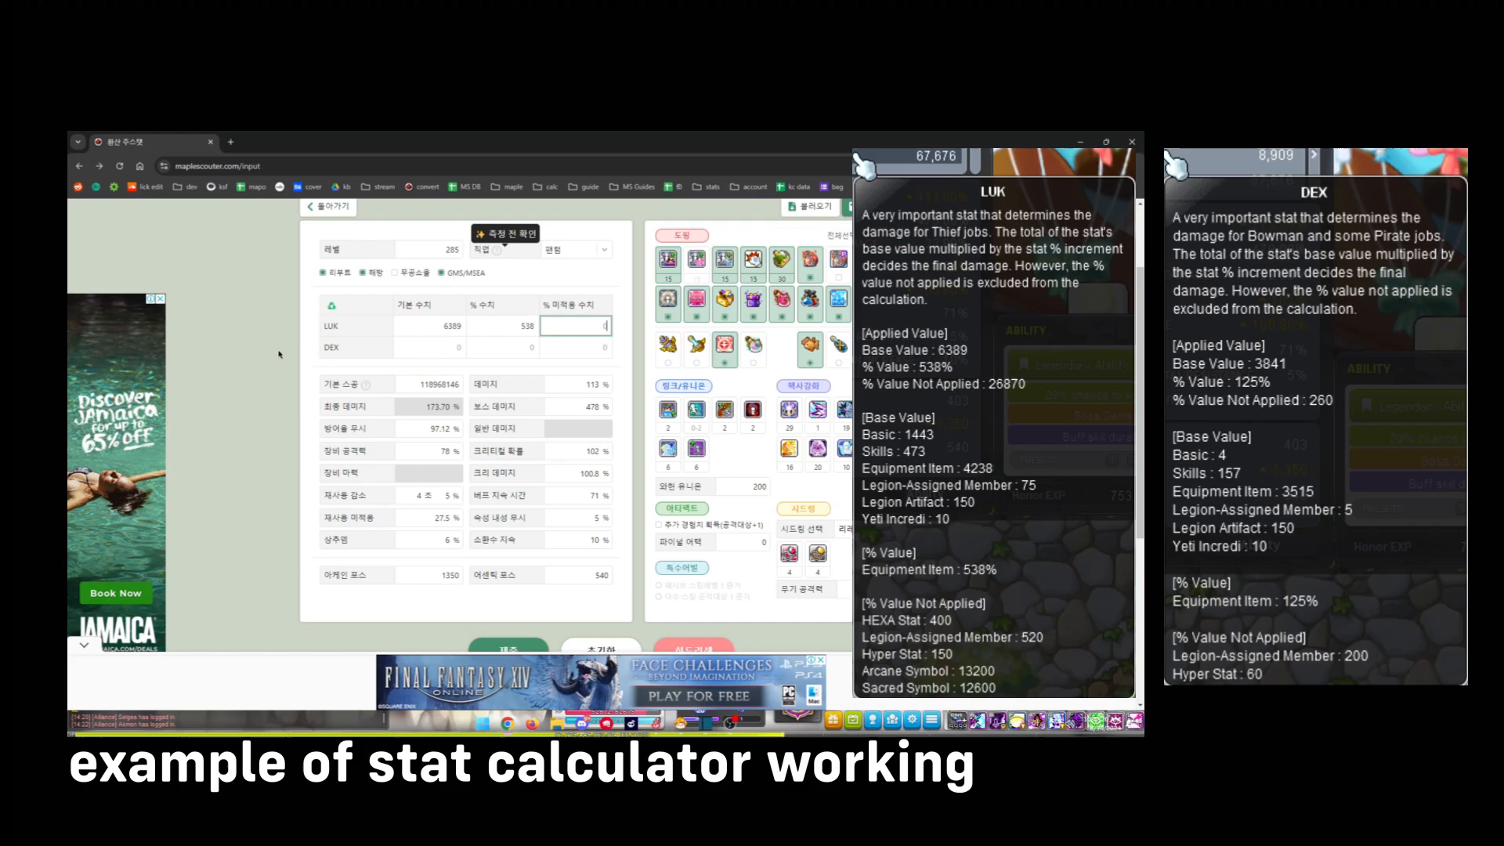
{"action": "type", "text": "2681"}
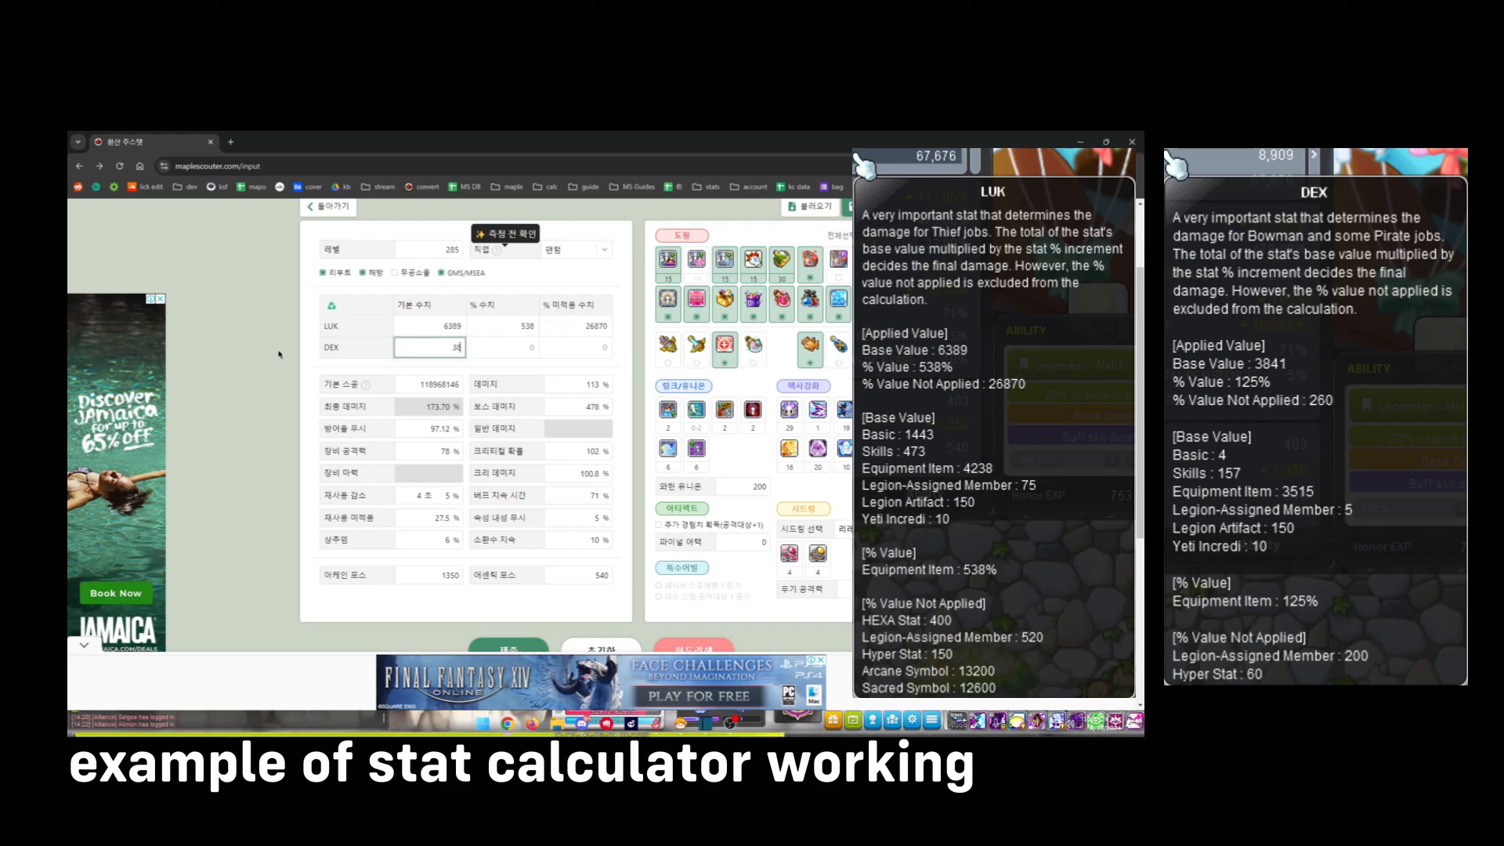
{"action": "type", "text": "3841"}
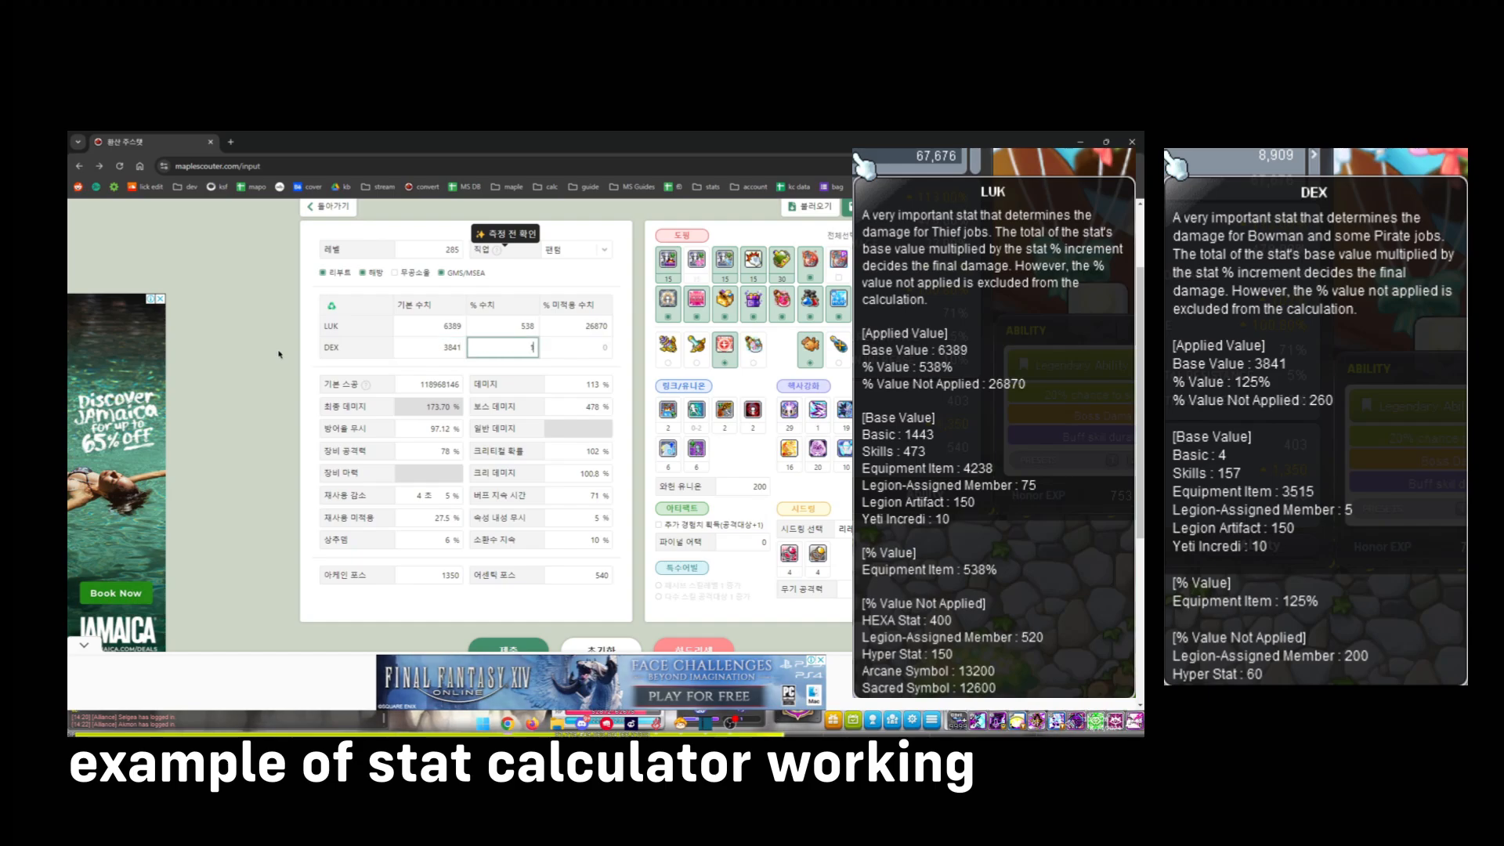
{"action": "type", "text": "125"}
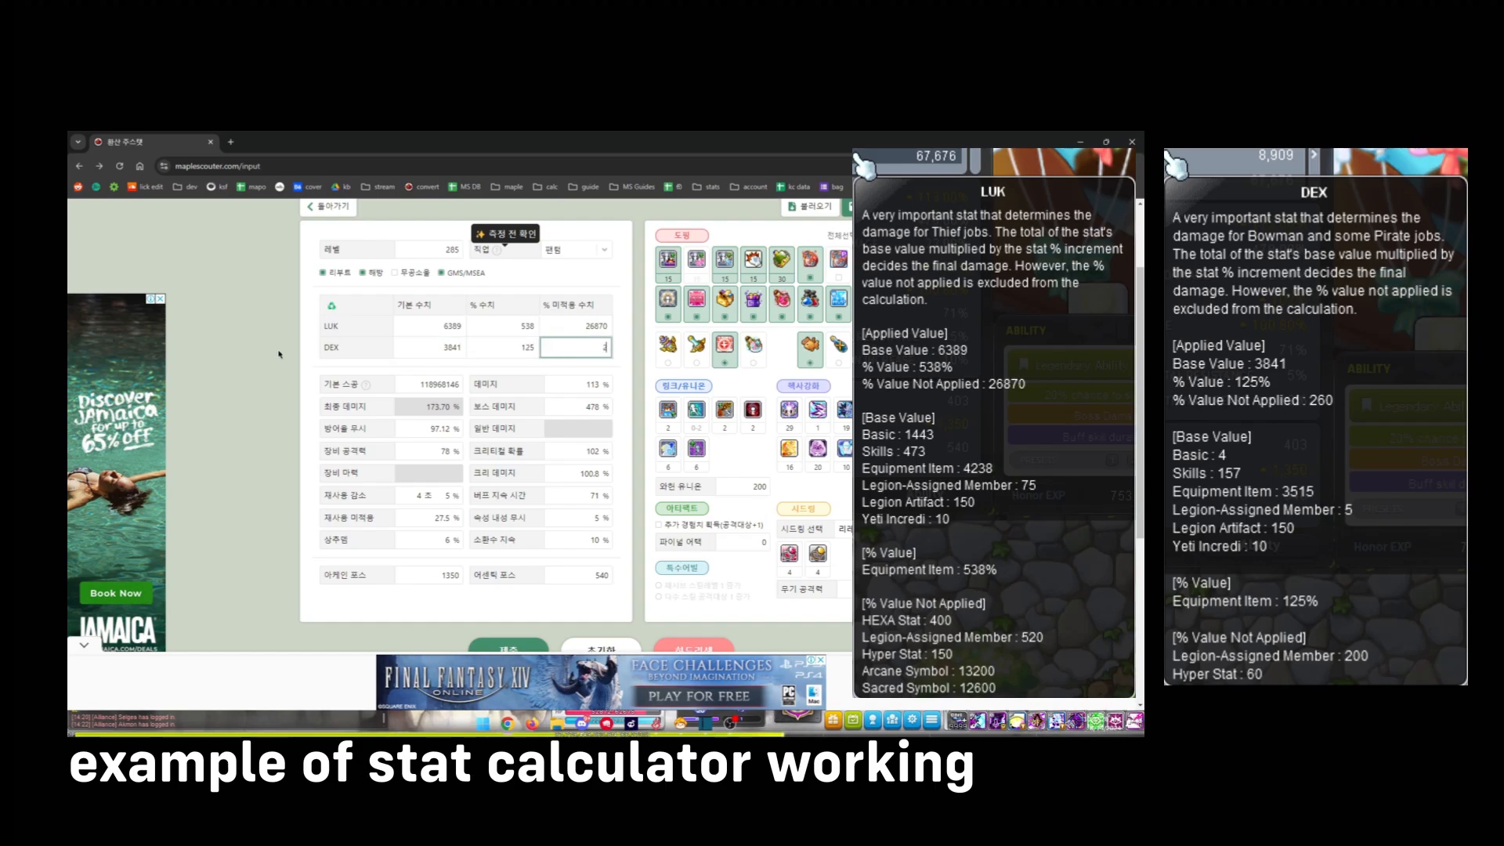
{"action": "type", "text": "260"}
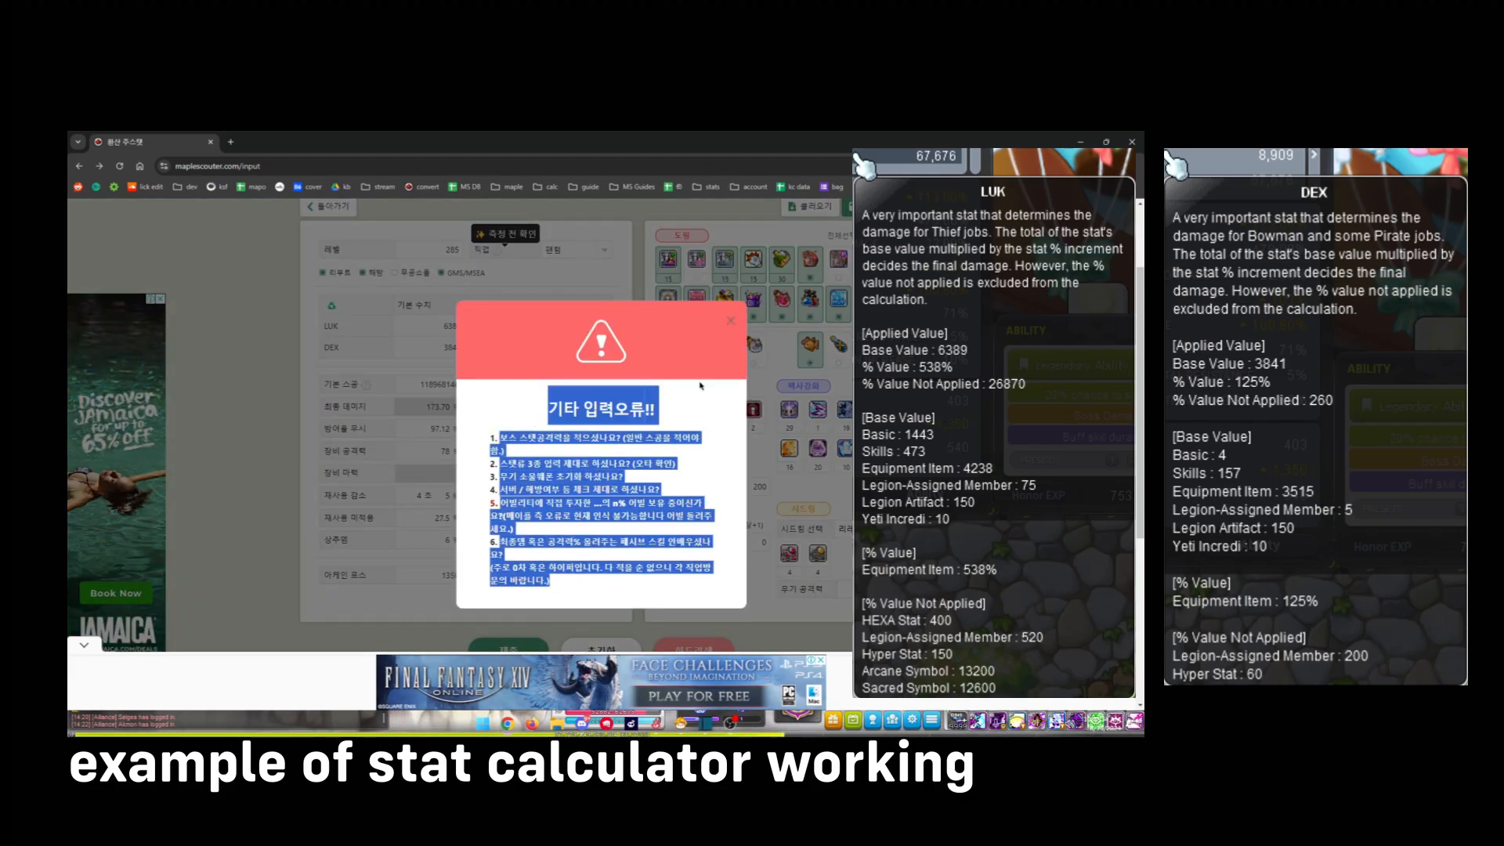
{"action": "left_click", "coordinate": [731, 322]}
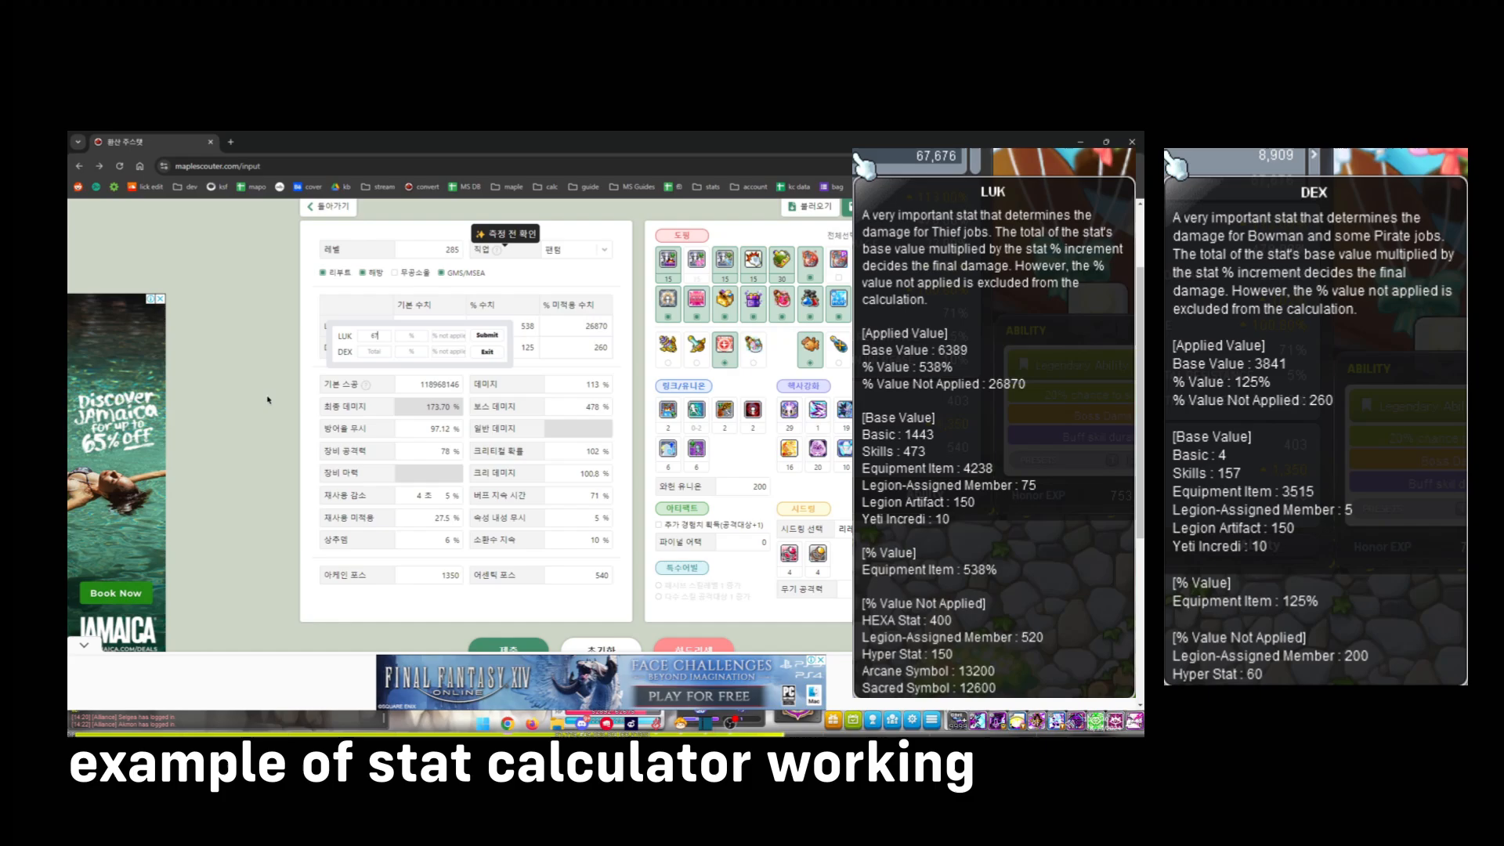
Convert the LUK total 67676 to base values and calculate the level 285 Phantom's combat power.
{"action": "type", "text": "67676"}
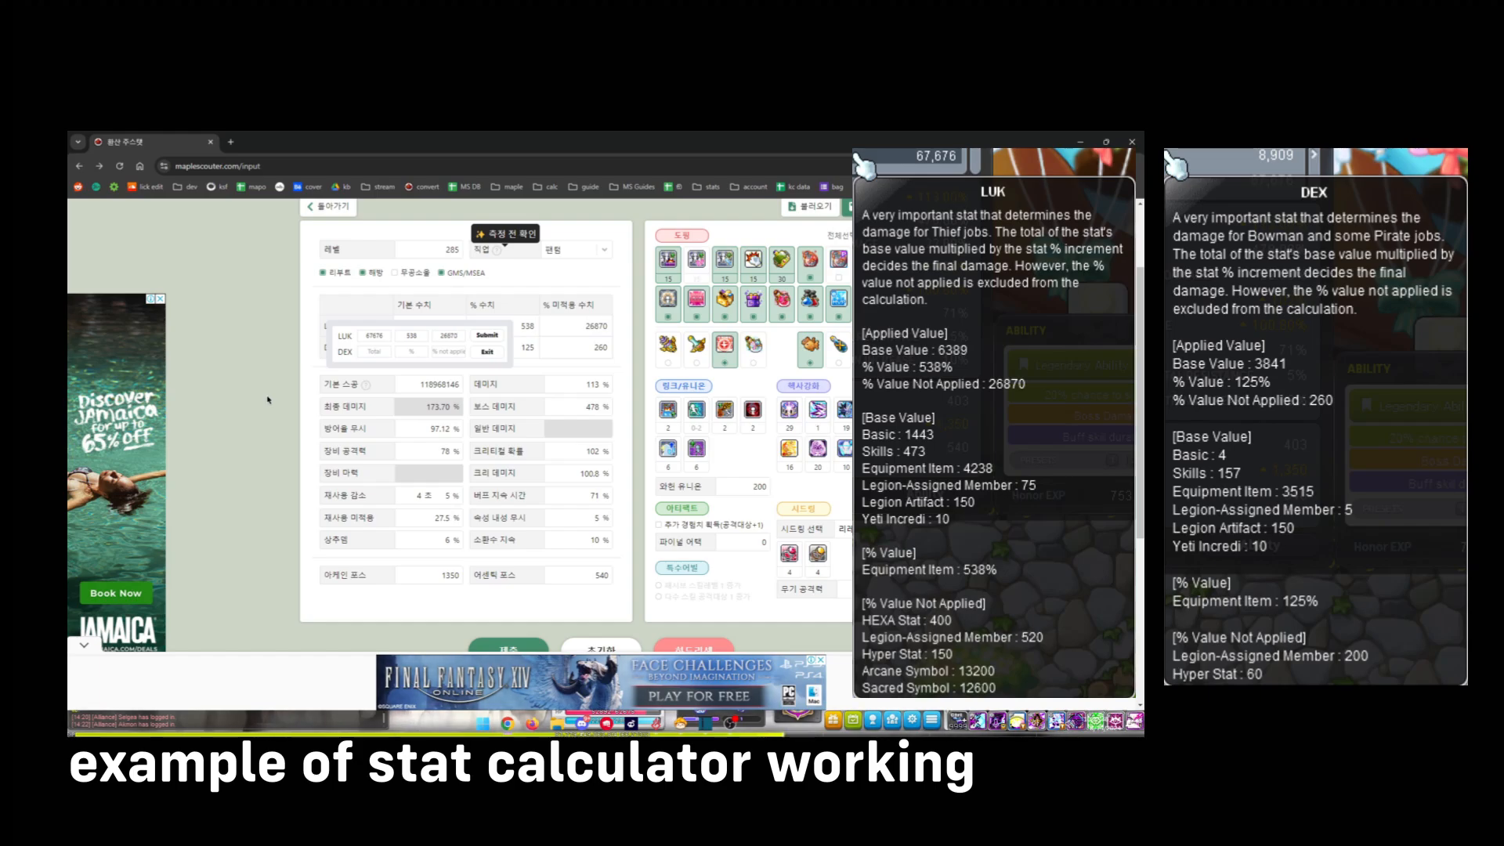
{"action": "left_click", "coordinate": [377, 351]}
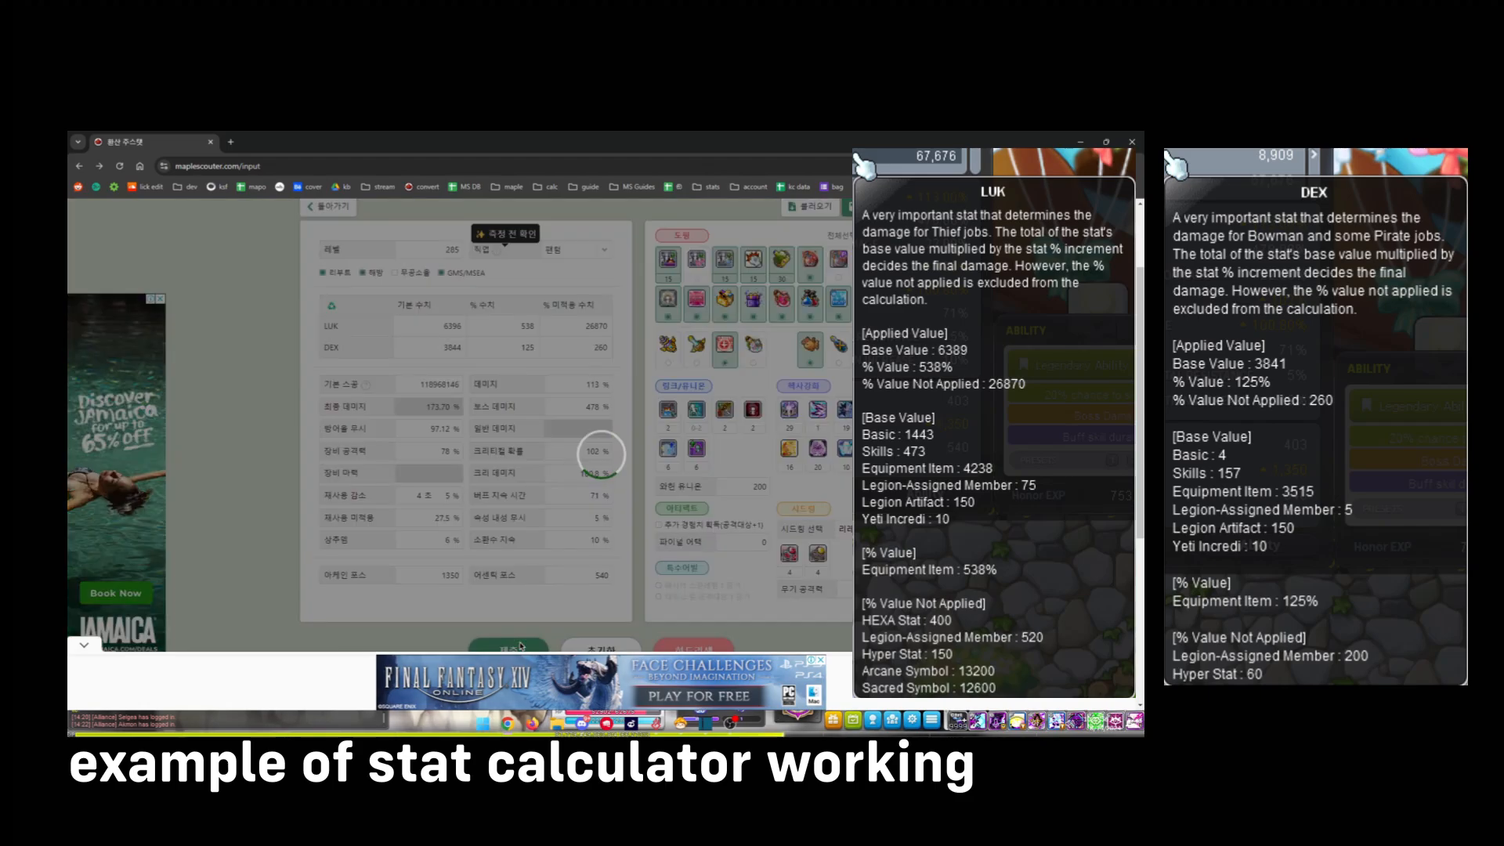
{"action": "left_click", "coordinate": [509, 645]}
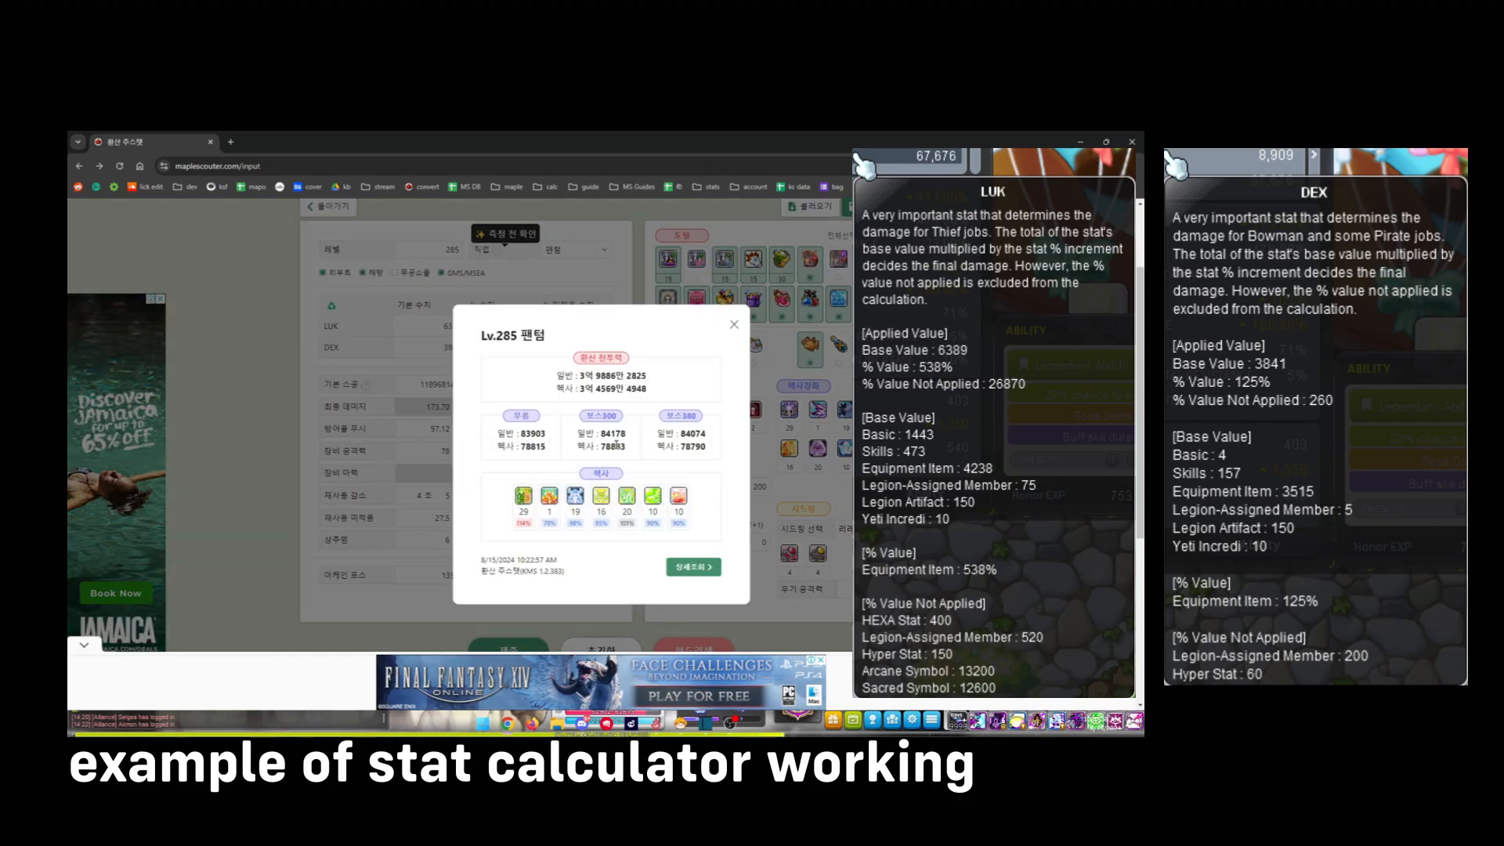